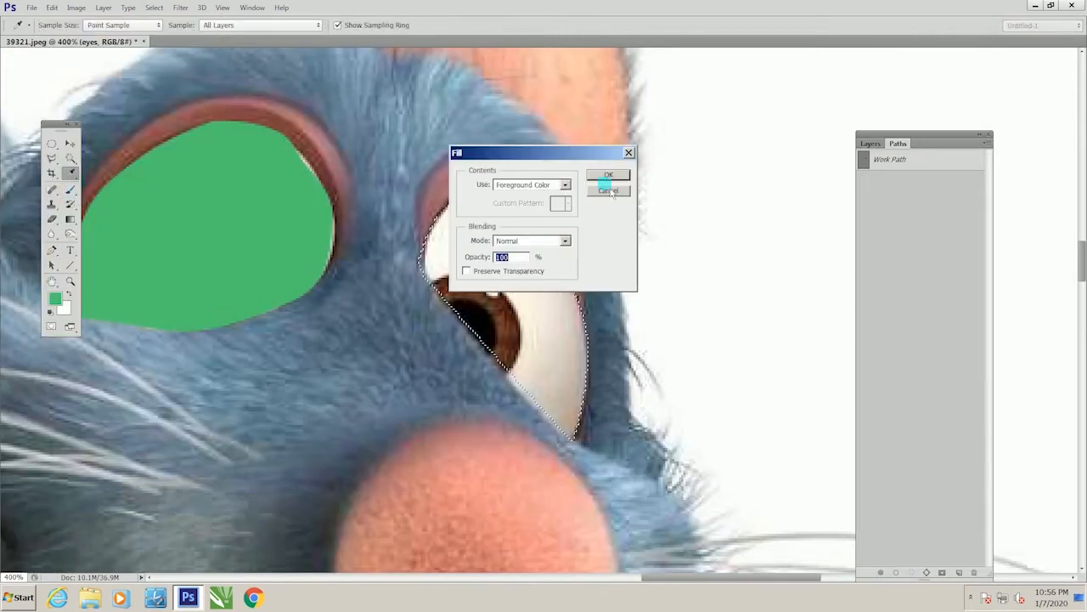
- Fill Remy's eye selection with the green foreground colour and switch to the Nemo document
left_click(608, 173)
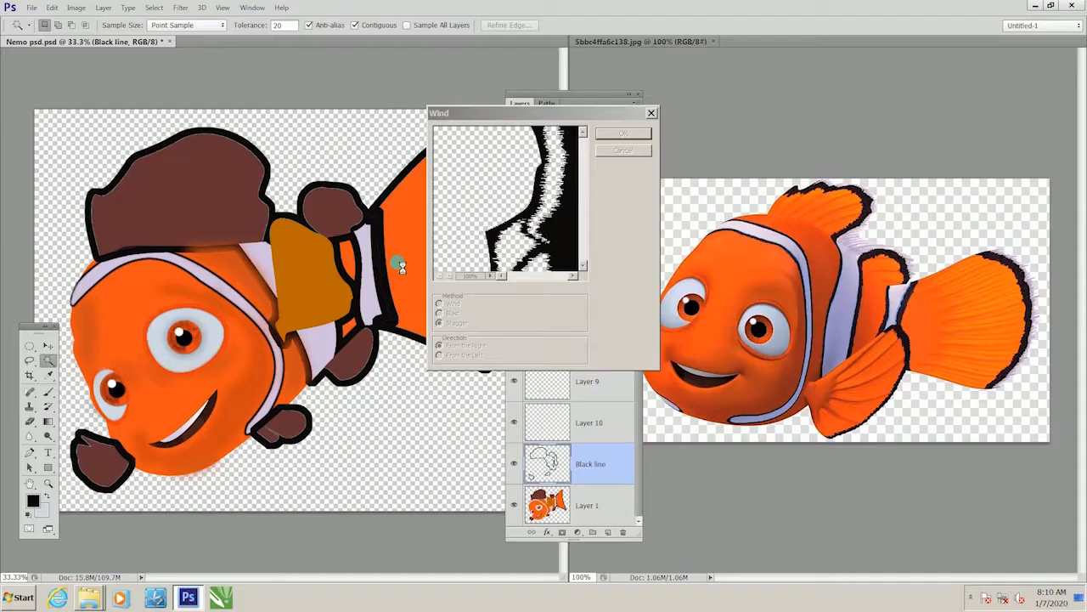
- Switch to the Sheep.psd document showing grey-shaded Shaun and yellow Bitzer
left_click(622, 132)
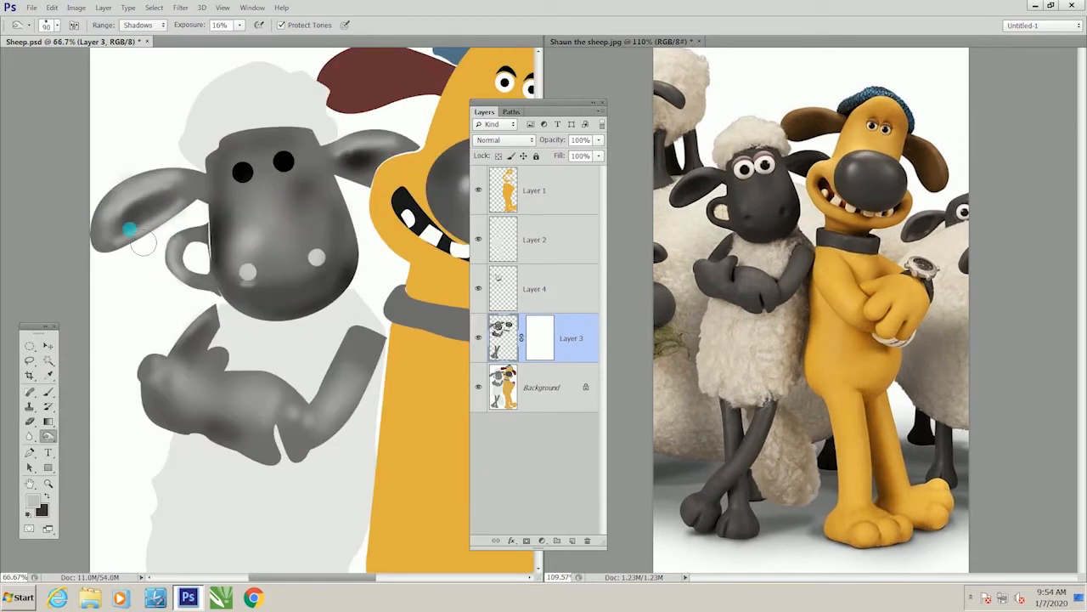
left_click_drag(127, 227, 204, 394)
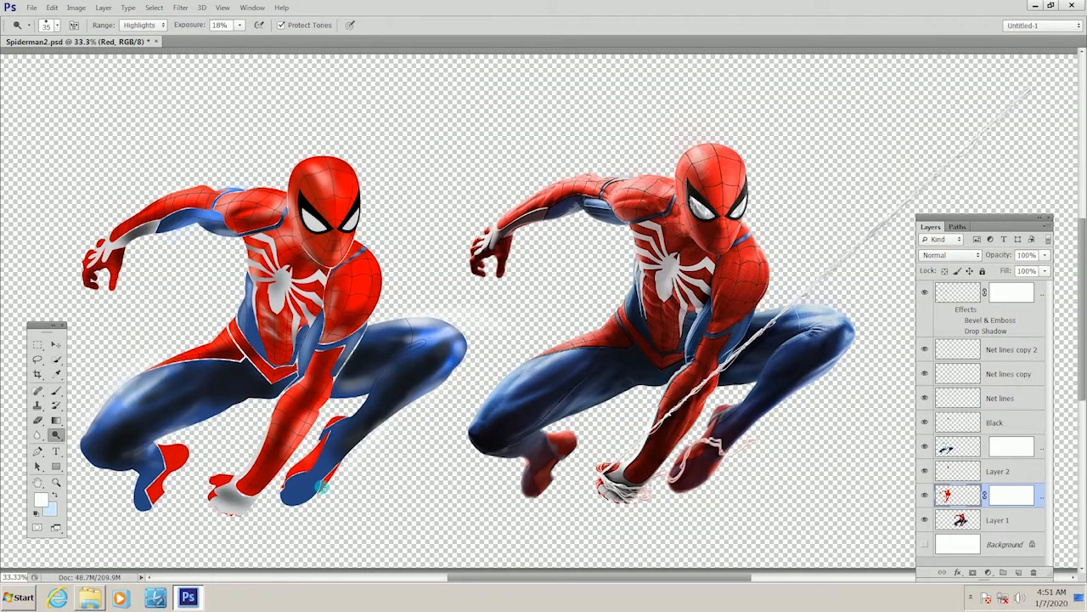
- Bring up the Spiderman2 and Toy Story paintings and apply a Gaussian Blur
left_click(180, 6)
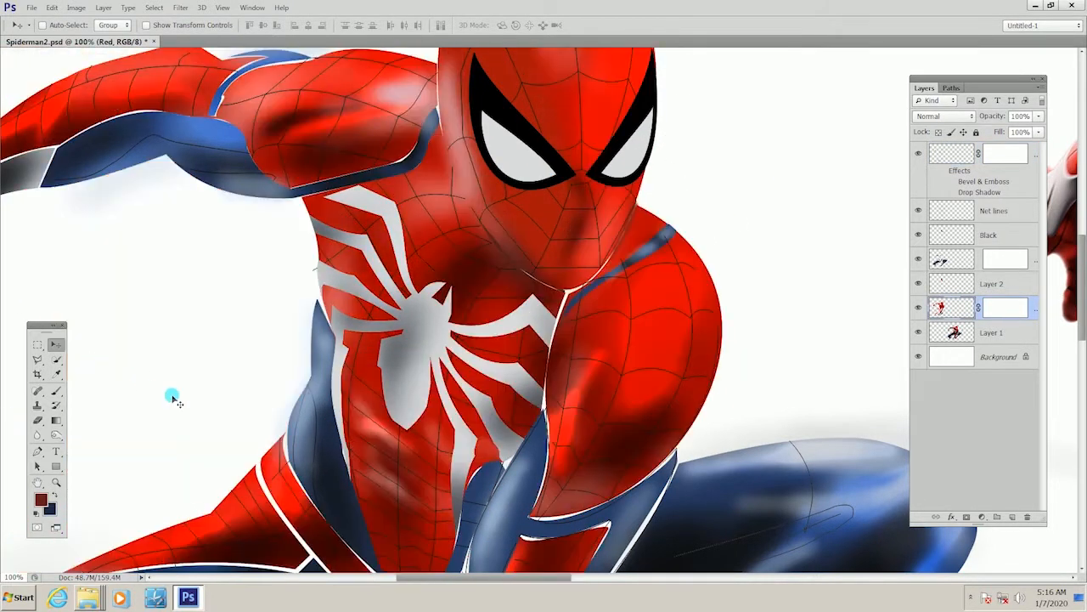
left_click(993, 211)
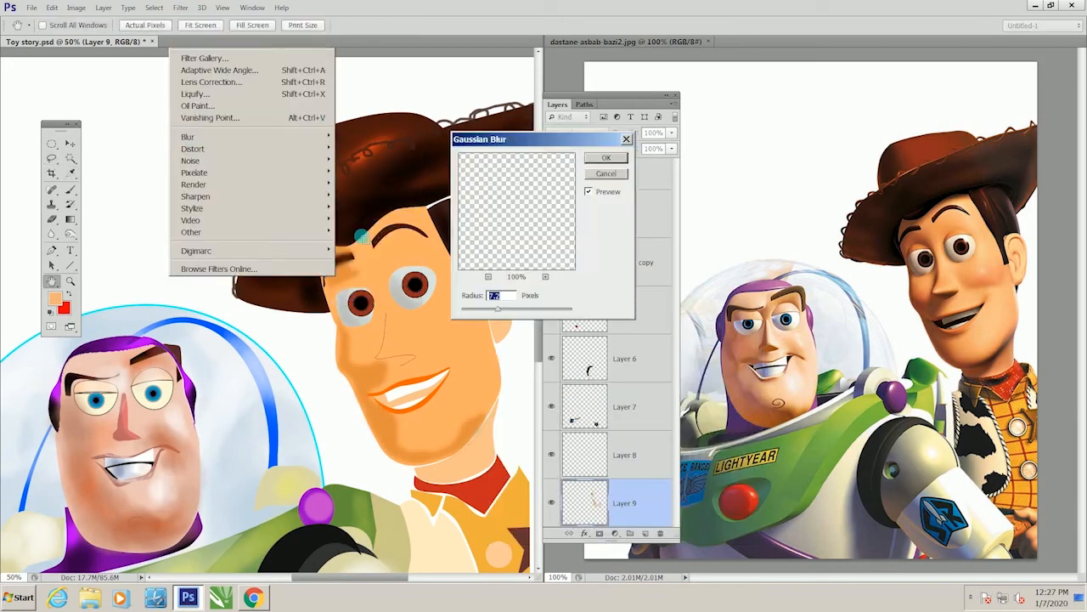
- Switch to the Pink Panther project with its pink face outline and black brows
left_click(253, 598)
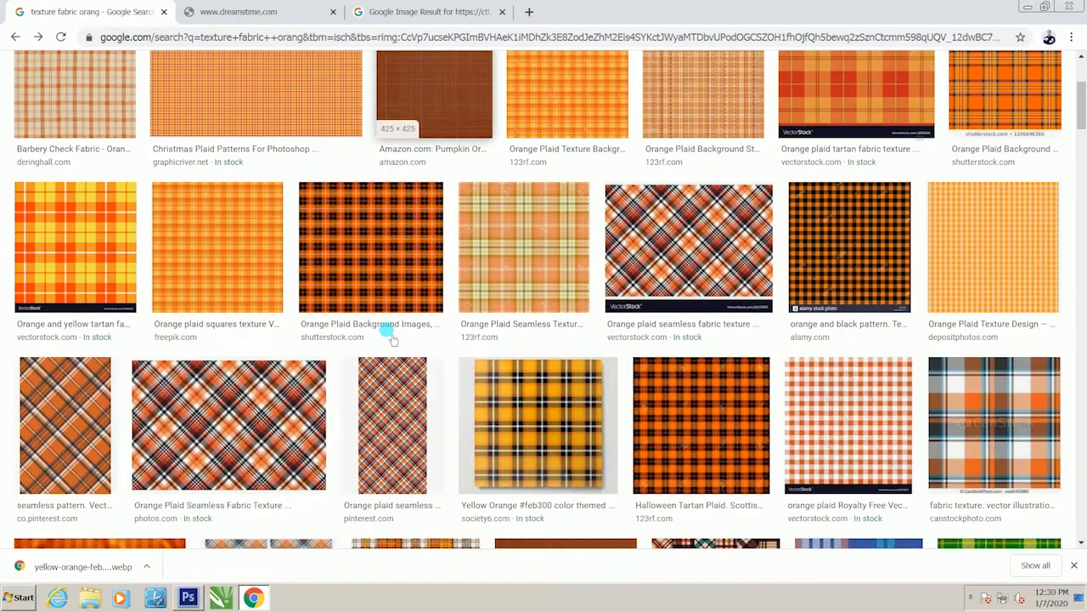
left_click(186, 596)
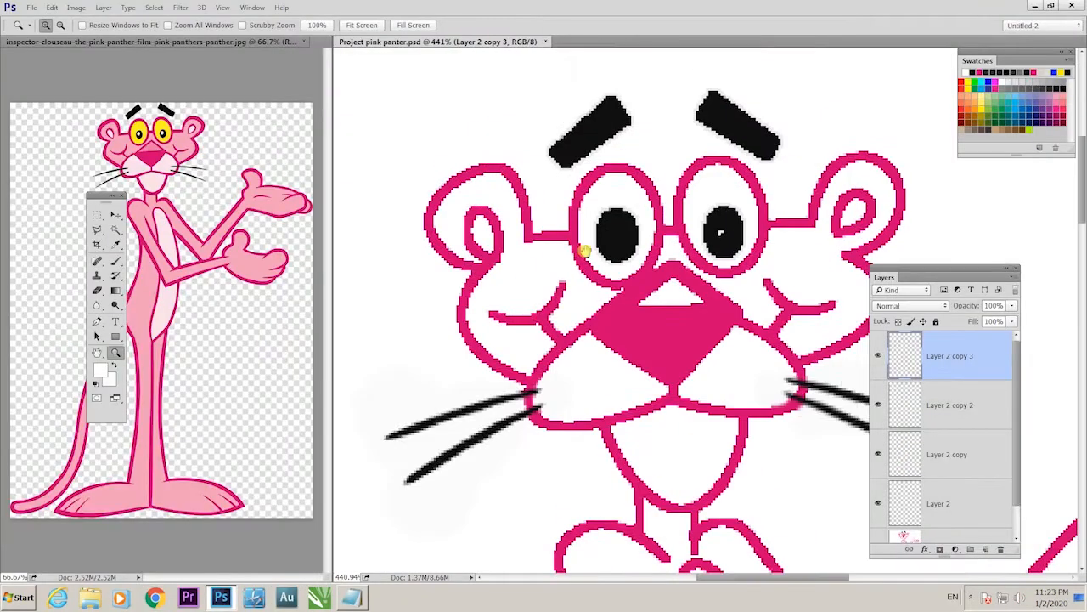